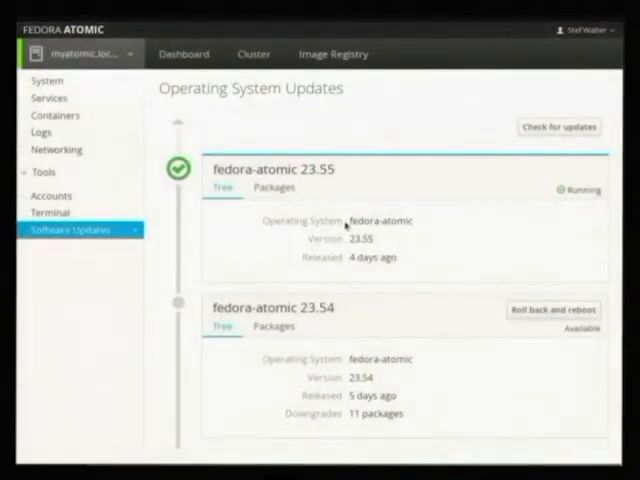
- Review the package lists of fedora-atomic 23.55 and the downgrades of 23.54
click(273, 187)
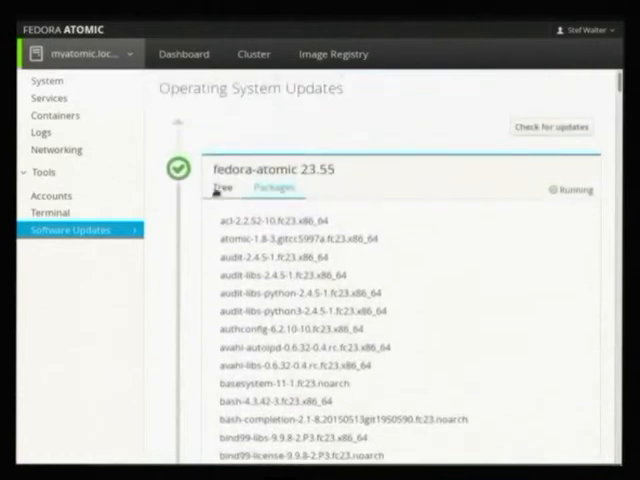
click(221, 188)
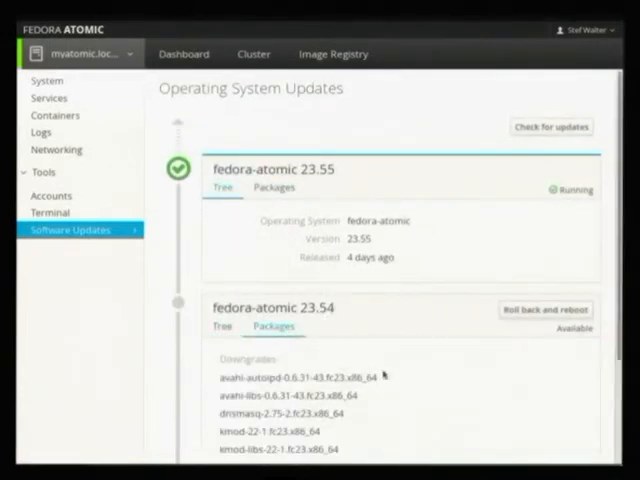
scroll(down, 3)
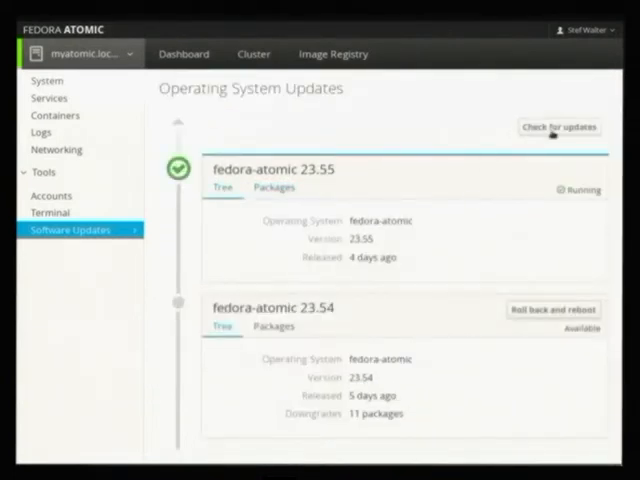
- Check for updates and review the packages changed in the new fedora-atomic 23.58 release
click(558, 127)
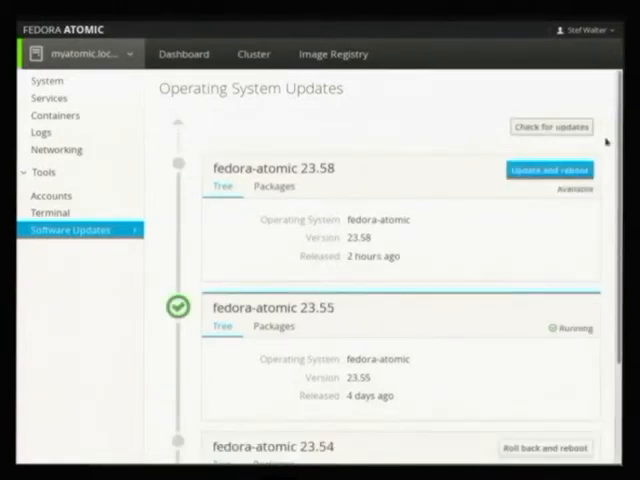
click(274, 186)
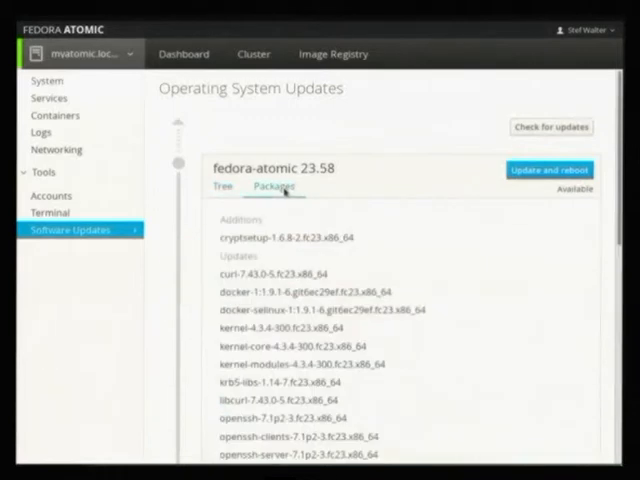
scroll(down, 3)
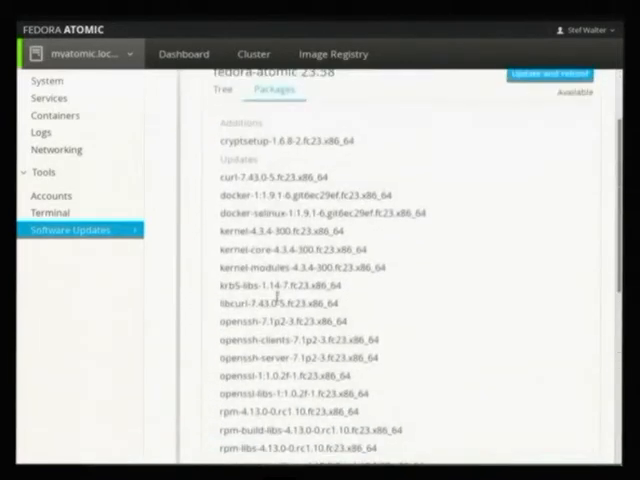
click(208, 90)
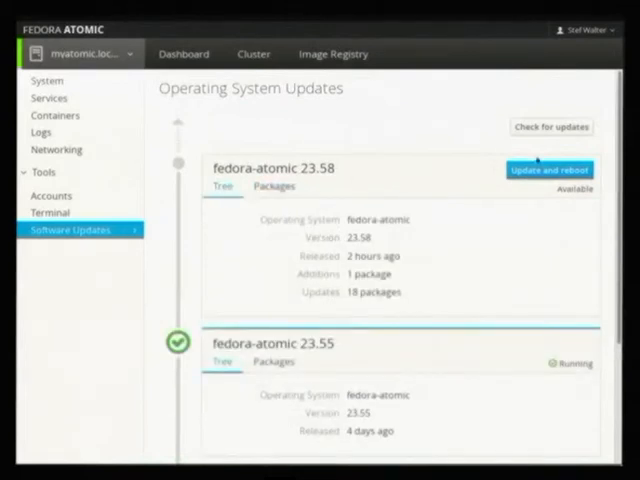
- Update and reboot into fedora-atomic 23.58, keeping 23.55 as the rollback version
click(555, 170)
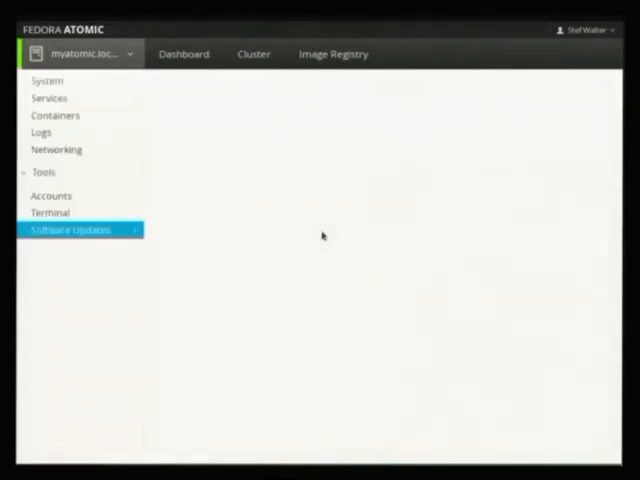
click(72, 230)
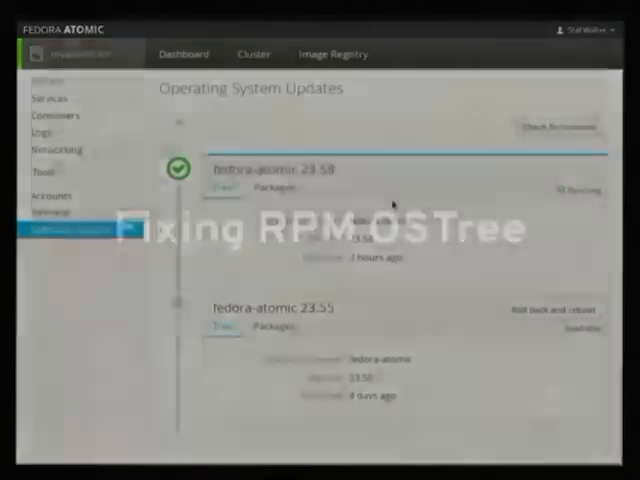
click(267, 53)
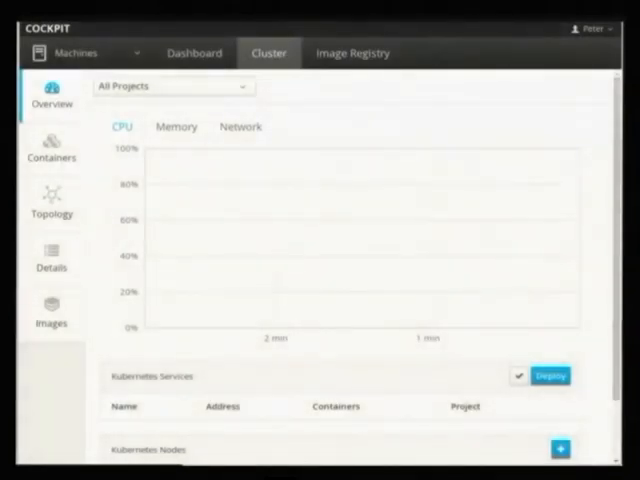
- Deploy the mock-k8s-tiny-app.json manifest into the 'default' project
click(551, 375)
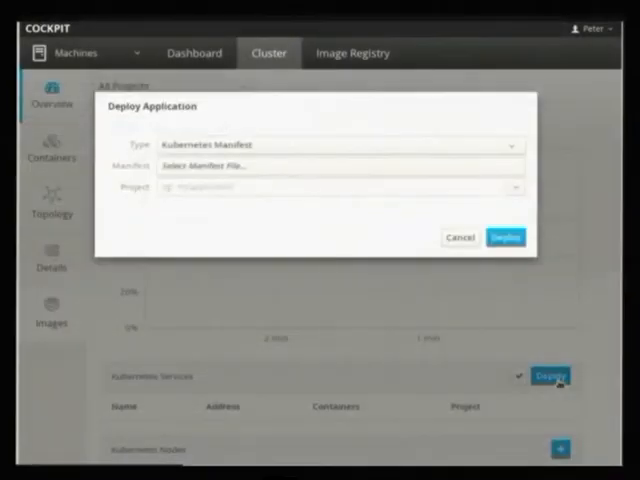
click(335, 166)
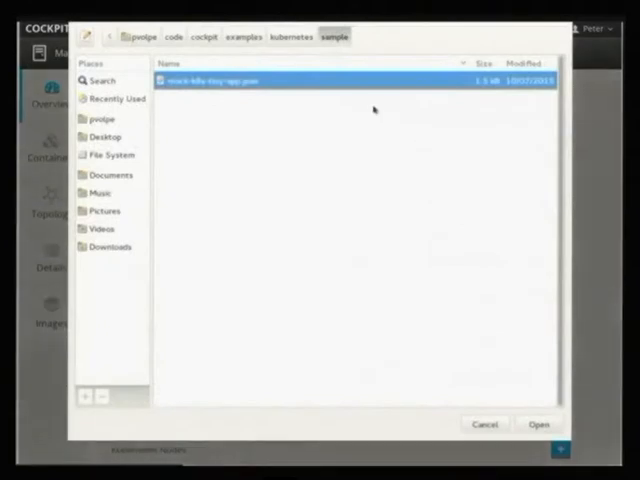
click(542, 424)
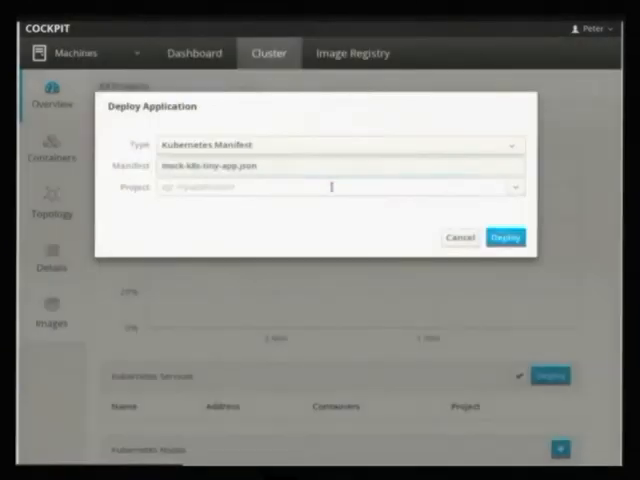
text(default)
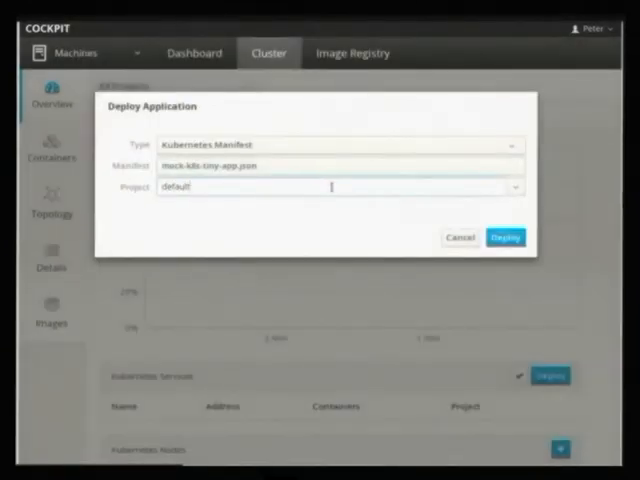
click(505, 237)
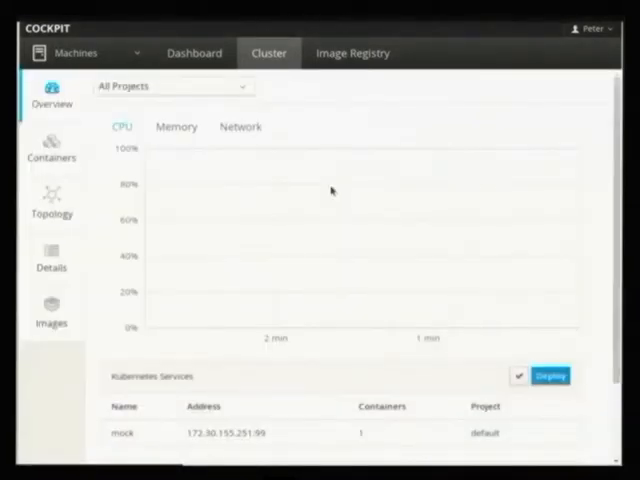
- Inspect the mock pod's containers and logs, then run 'ls -la' in a shell inside it
click(51, 258)
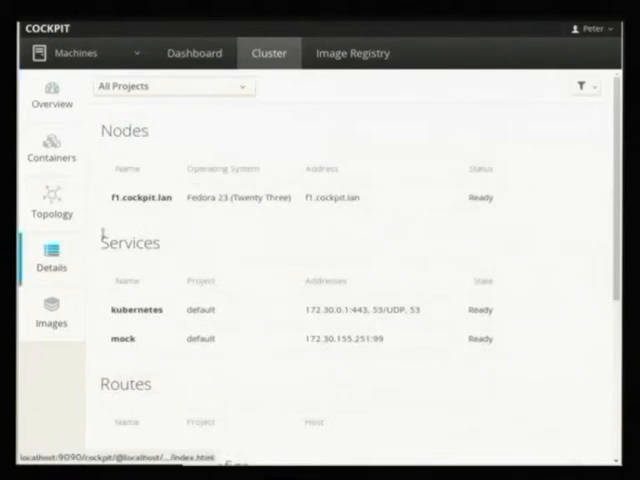
scroll(down, 3)
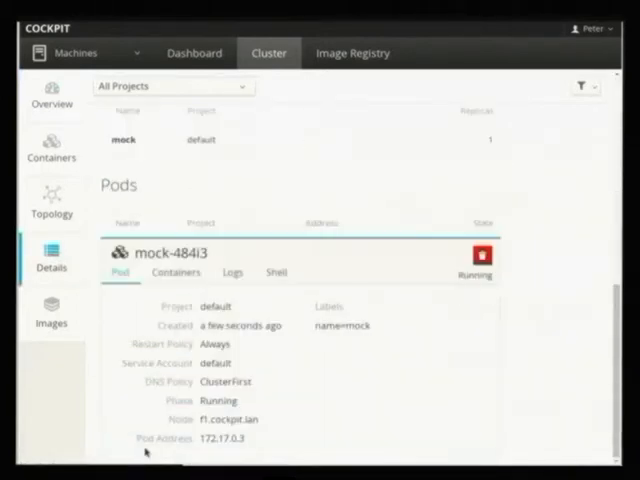
click(176, 272)
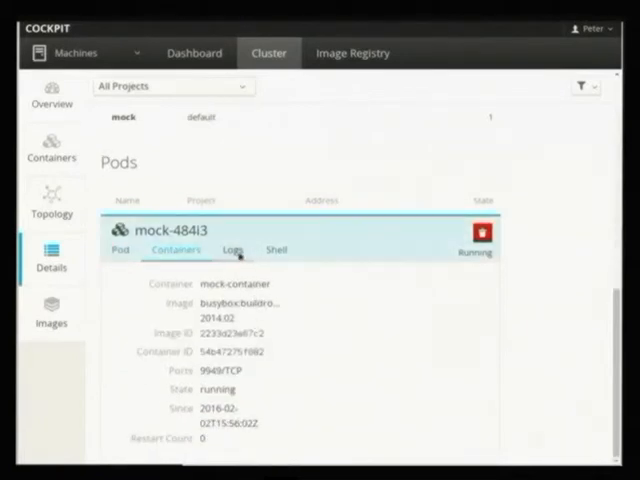
click(232, 249)
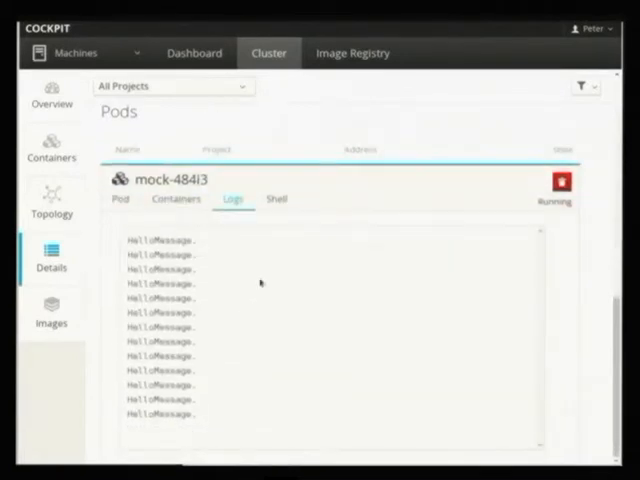
click(277, 198)
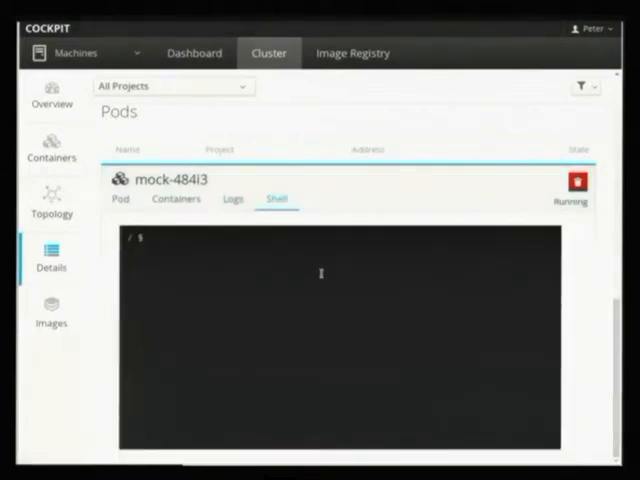
text(ls -la)
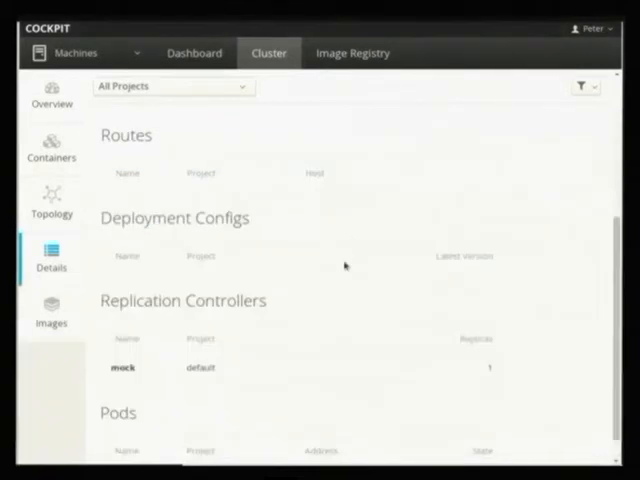
- Review the mock replication controller's pods and the mock service's endpoints, then show the topology graph
click(123, 368)
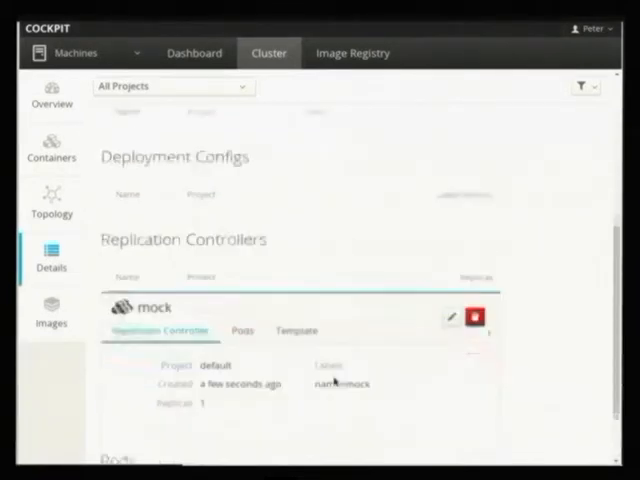
click(242, 331)
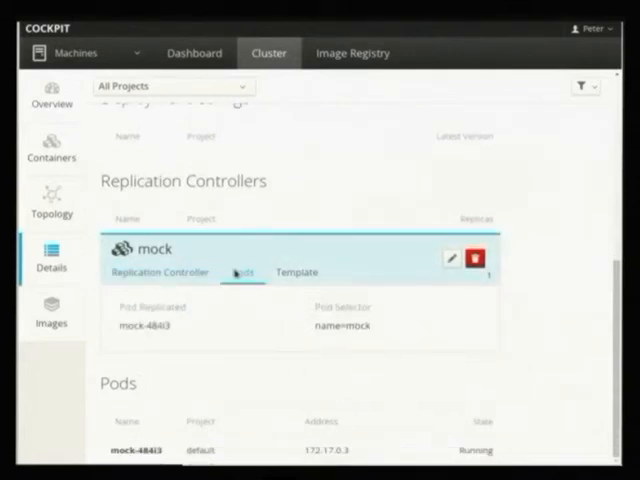
click(296, 272)
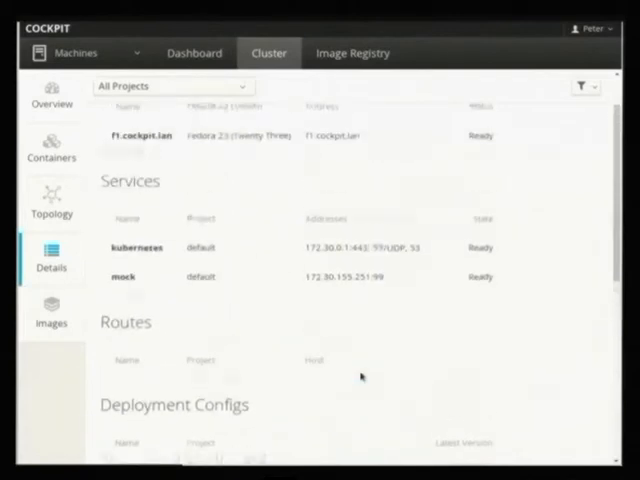
click(123, 277)
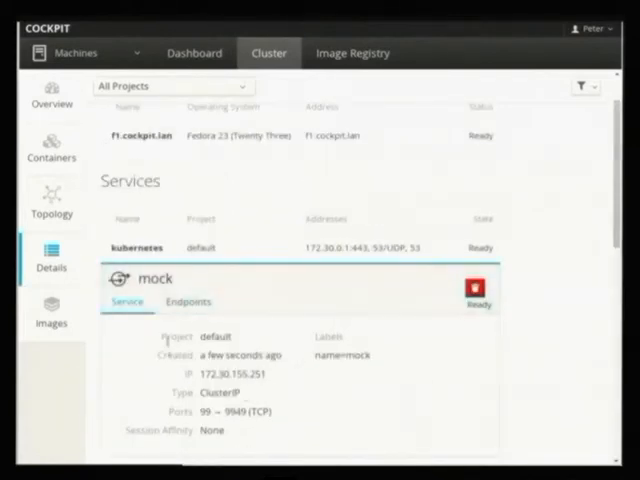
click(188, 302)
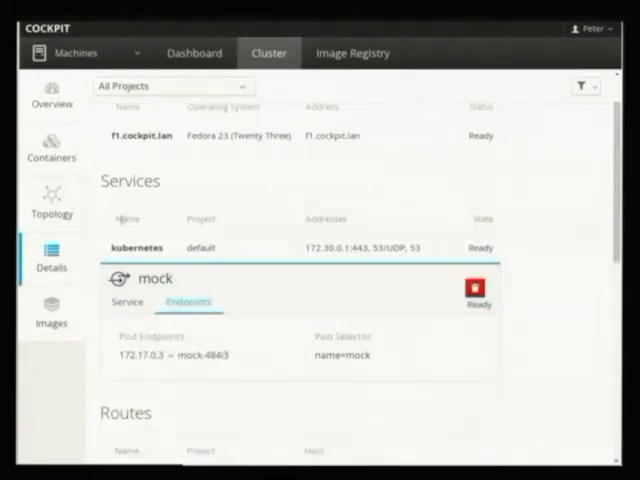
click(51, 200)
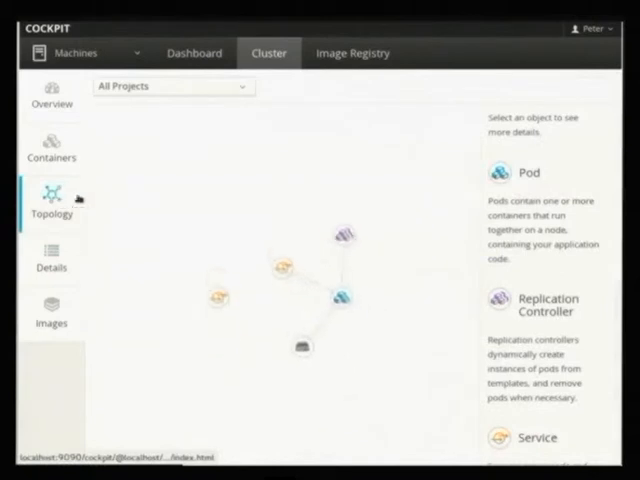
- Adjust the mock replication controller from the topology graph to 2 replicas
click(302, 347)
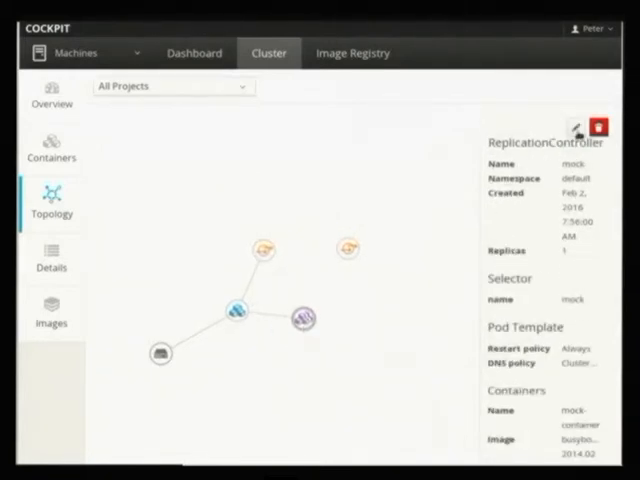
click(581, 118)
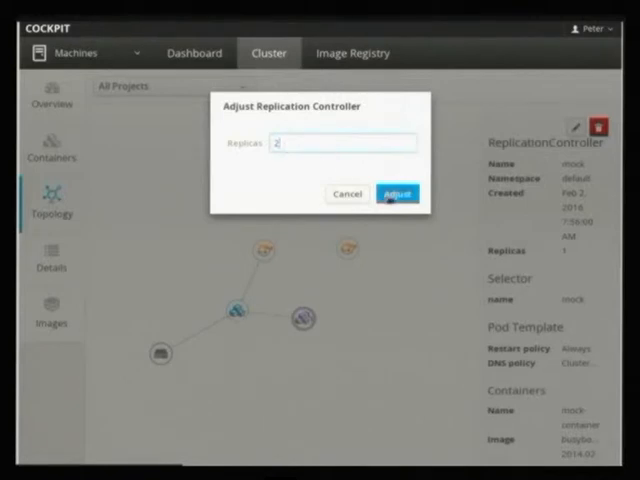
click(399, 193)
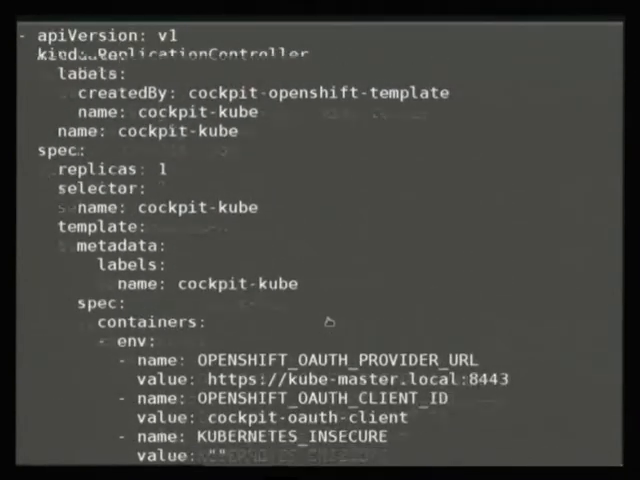
- Scroll the OpenShift template YAML and query the created pods with 'oc get pods'
scroll(down, 3)
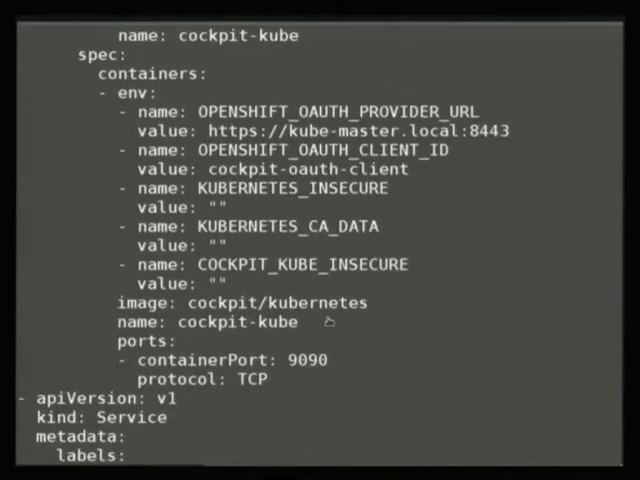
scroll(down, 3)
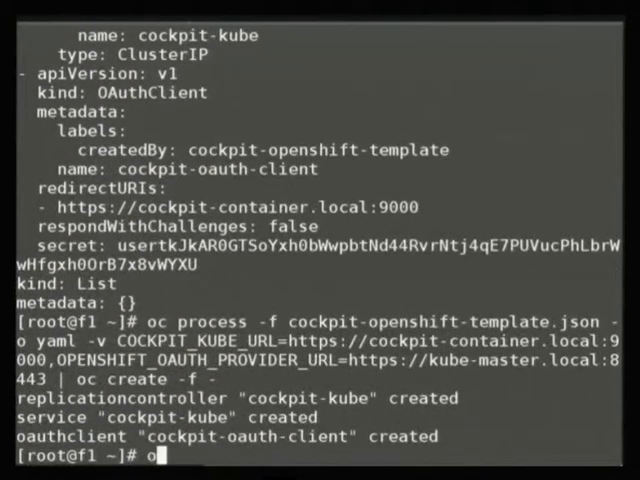
text(c get pods)
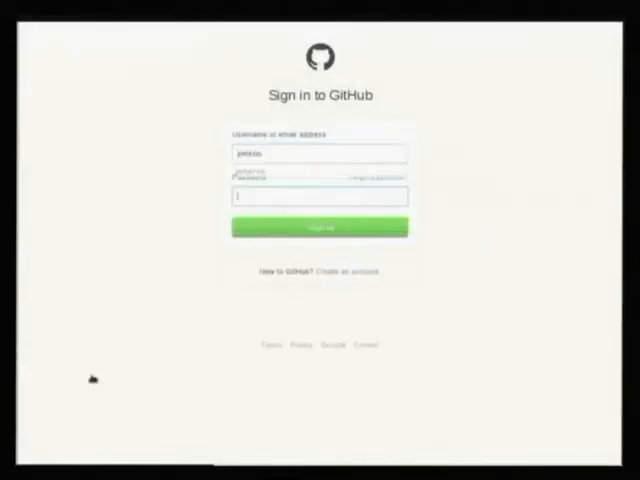
- Enter the GitHub password and sign in to reach the Cockpit OpenShift overview
text(password)
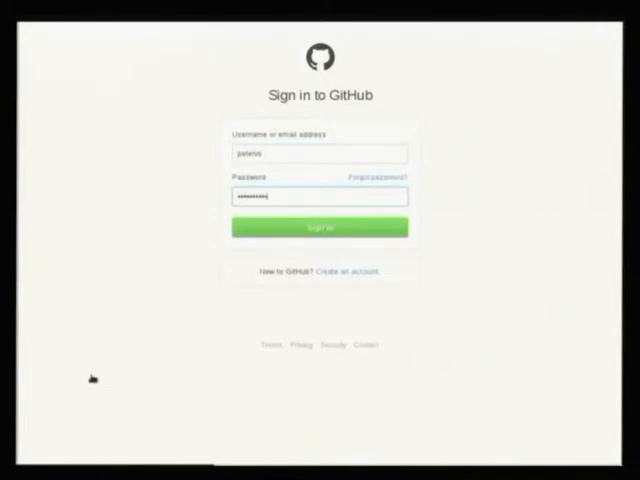
click(318, 226)
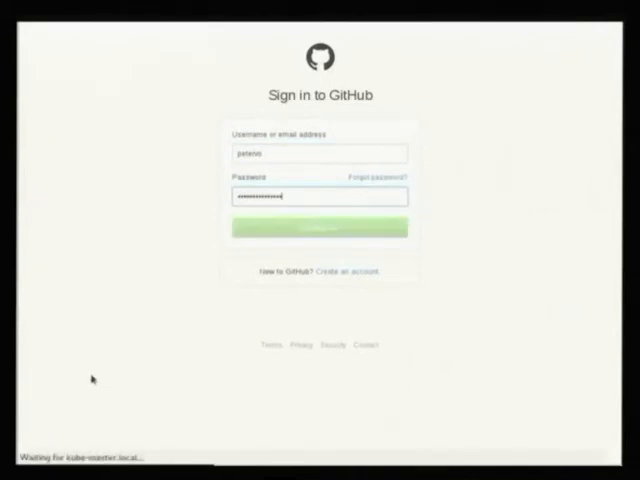
click(319, 228)
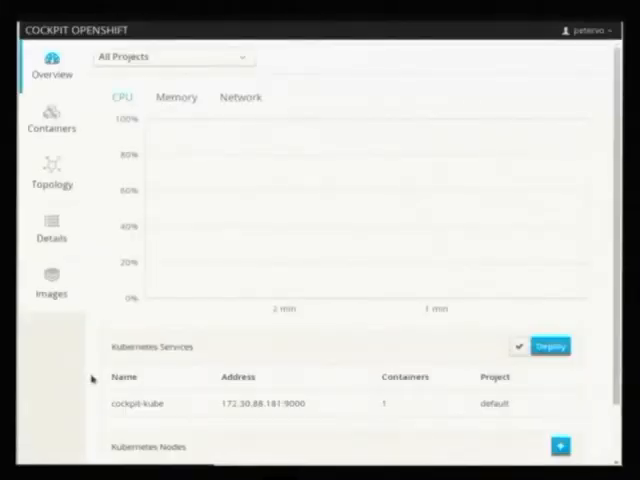
scroll(down, 3)
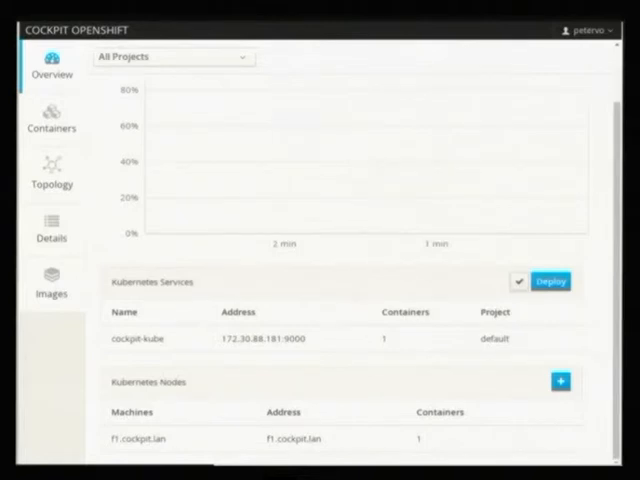
- Delete the cockpit-kube replication controller from the cluster details list
click(51, 228)
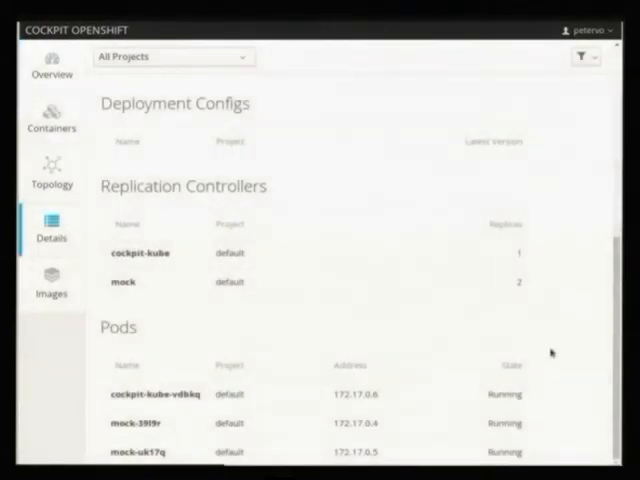
click(140, 252)
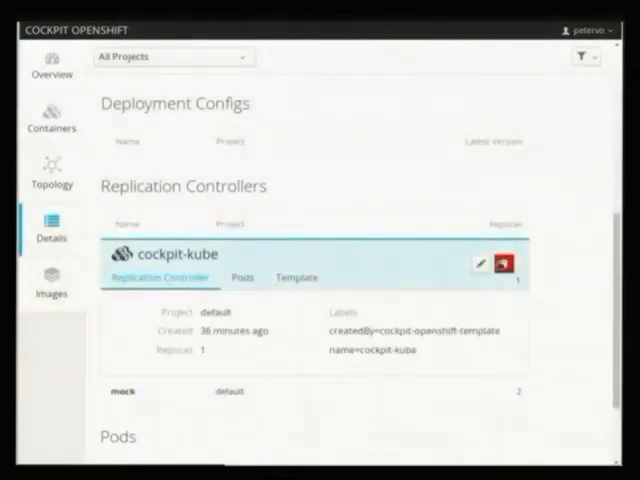
click(506, 263)
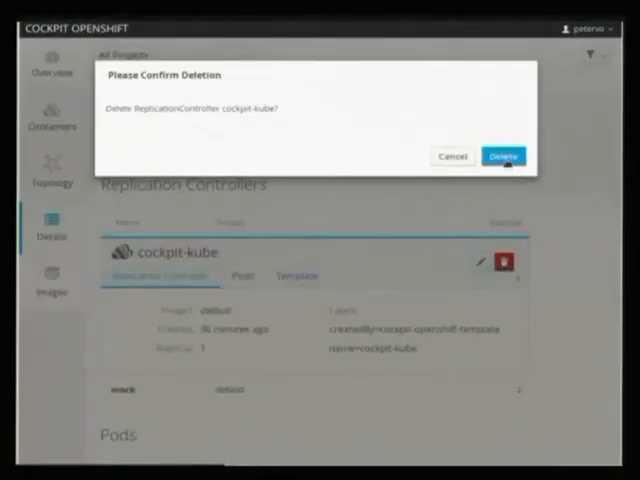
click(504, 156)
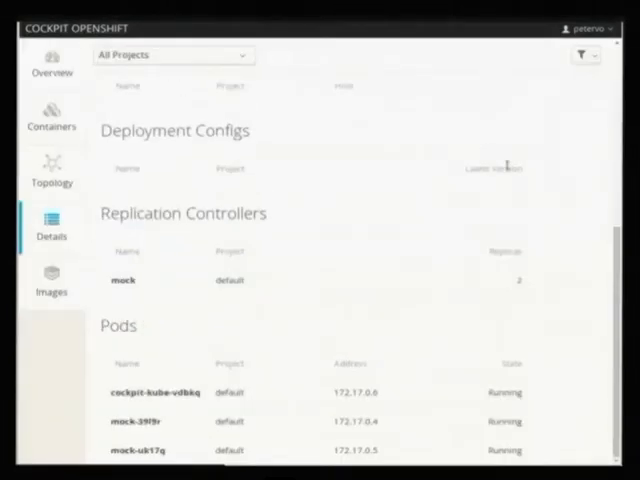
- Delete the cockpit-kube-vdbkq pod and return to the overview
click(155, 392)
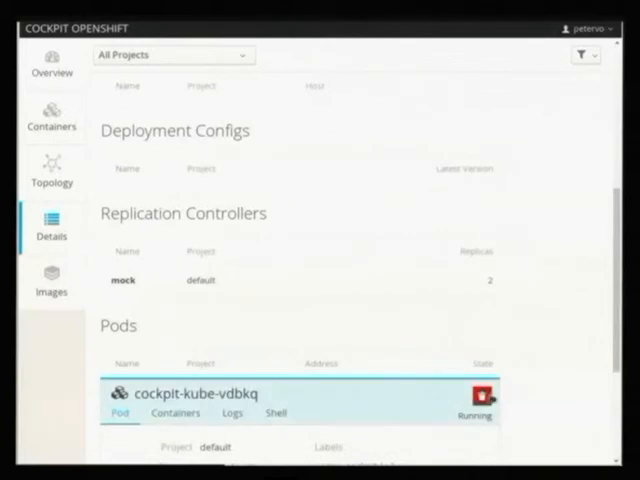
click(481, 397)
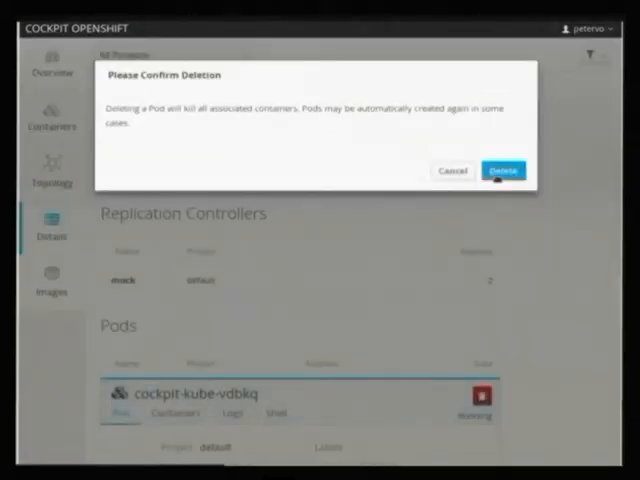
click(504, 170)
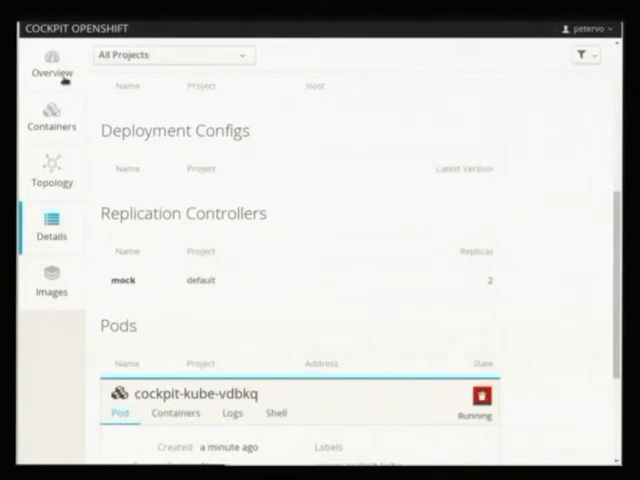
click(50, 64)
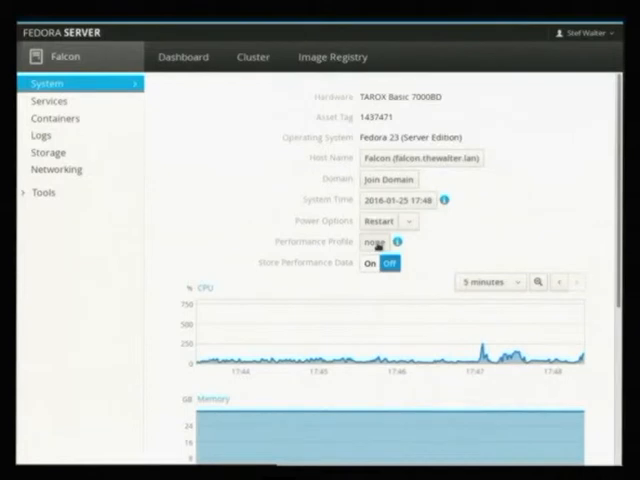
- Change Falcon's performance profile from none to desktop
click(375, 241)
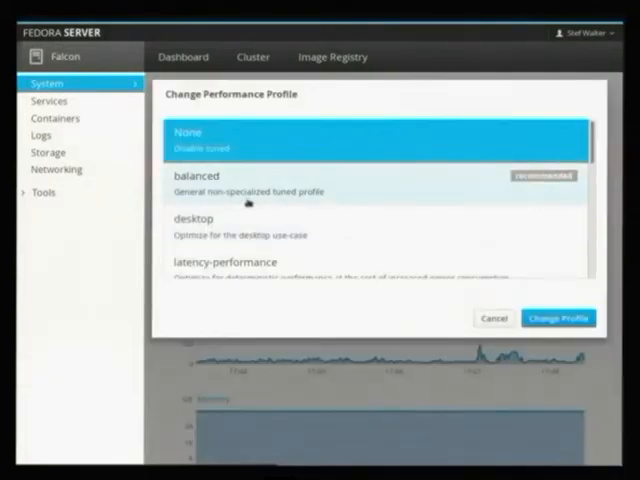
mouse_move(263, 219)
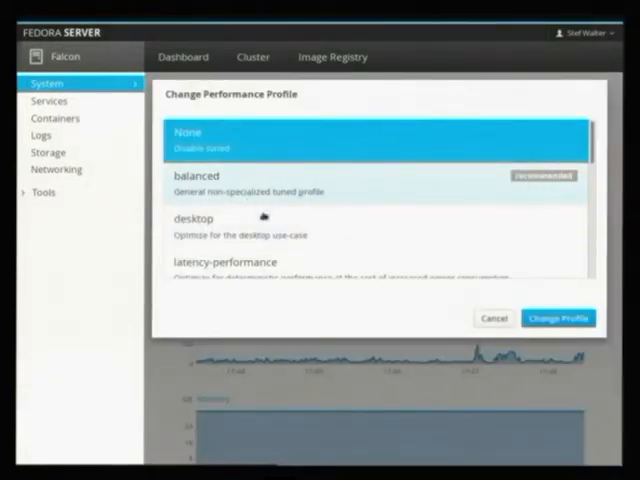
scroll(down, 3)
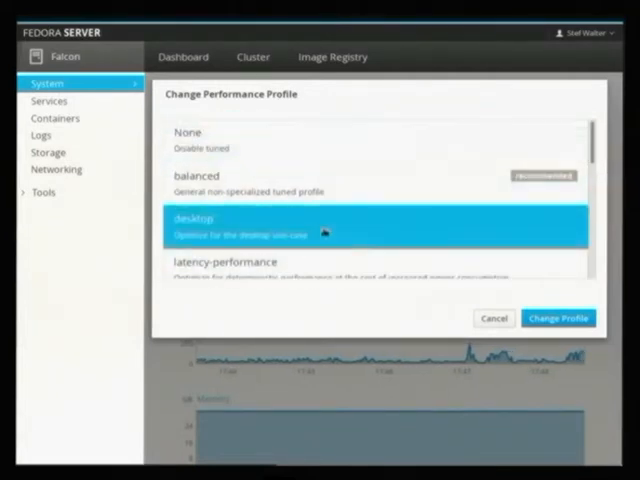
click(558, 318)
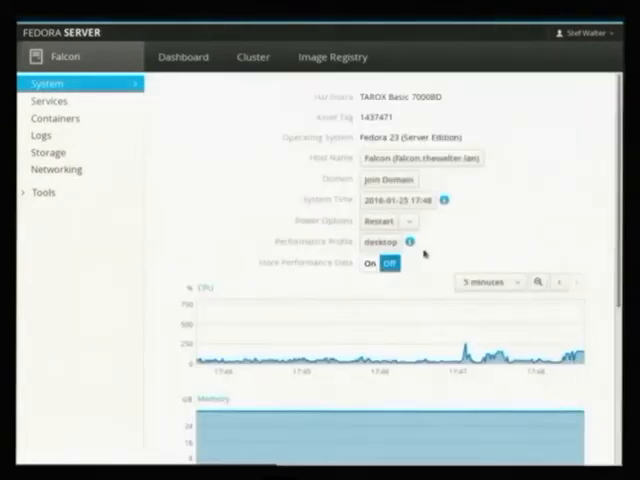
mouse_move(413, 240)
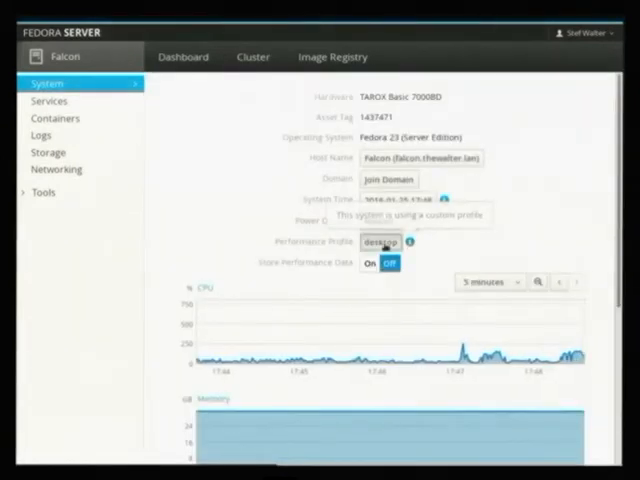
- Change Falcon's performance profile from desktop to the recommended balanced profile
click(380, 242)
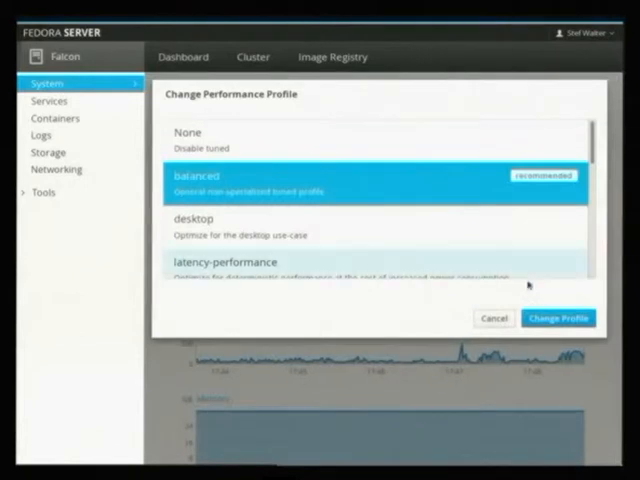
click(558, 318)
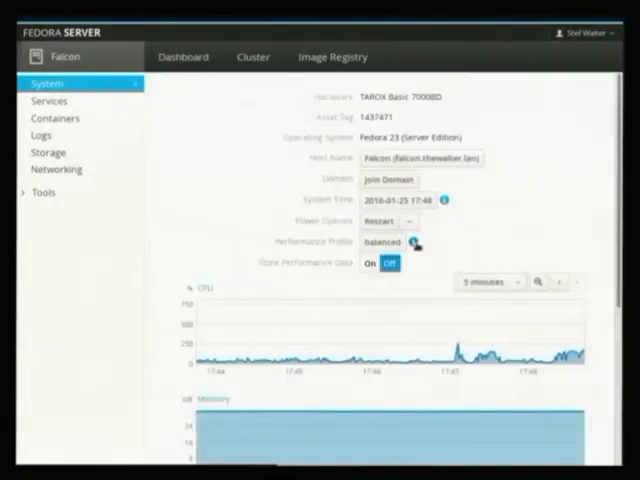
mouse_move(441, 247)
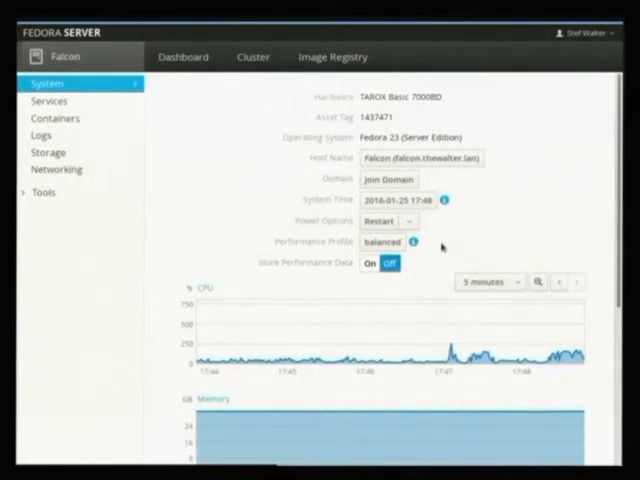
mouse_move(441, 247)
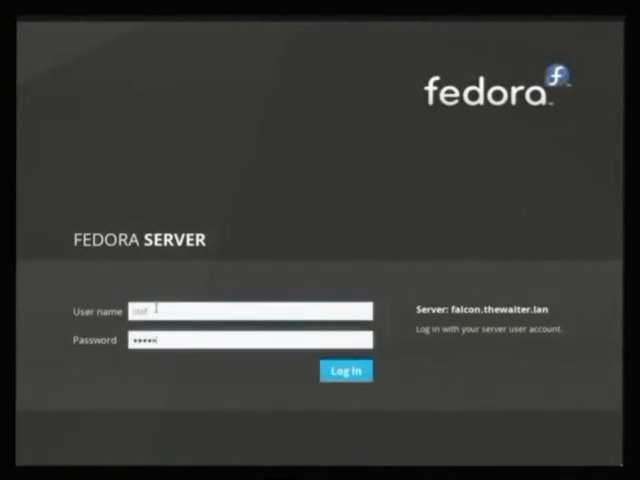
- Log in to the Falcon server and switch to the multi-server dashboard
click(345, 369)
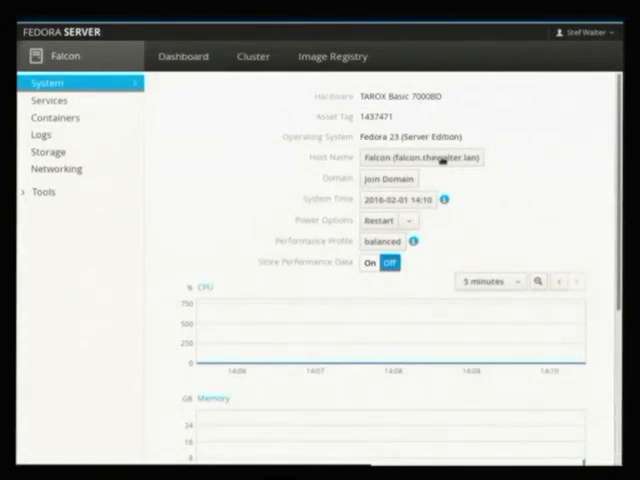
click(183, 56)
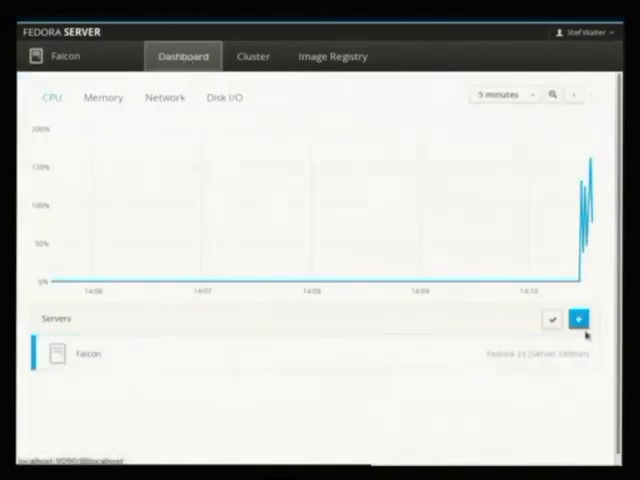
- Add dragon.thewalter.lan to the dashboard, trusting its unknown host key to connect
click(580, 319)
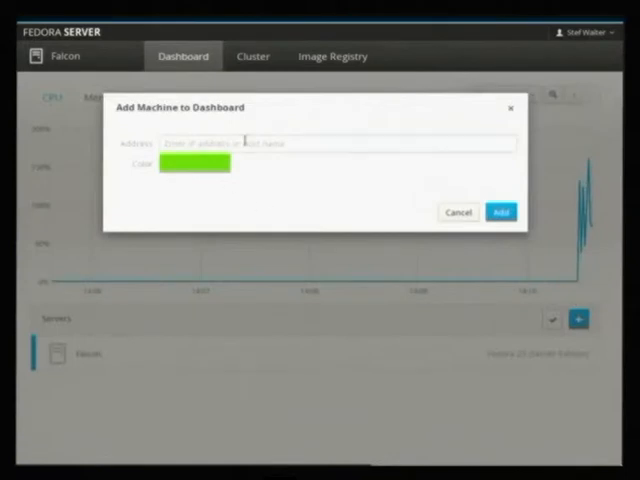
text(dragon.thewl)
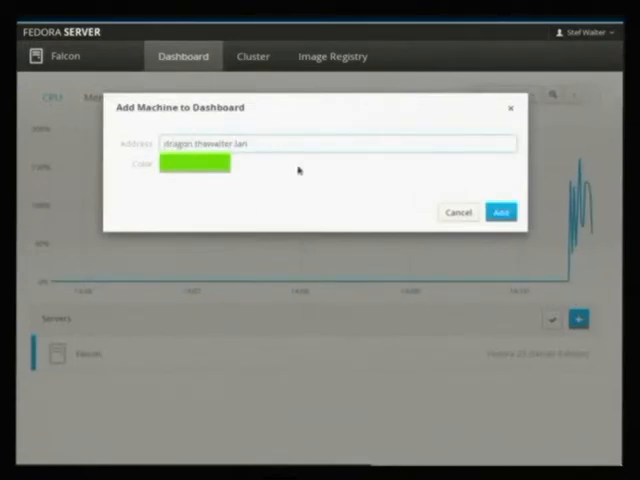
click(504, 211)
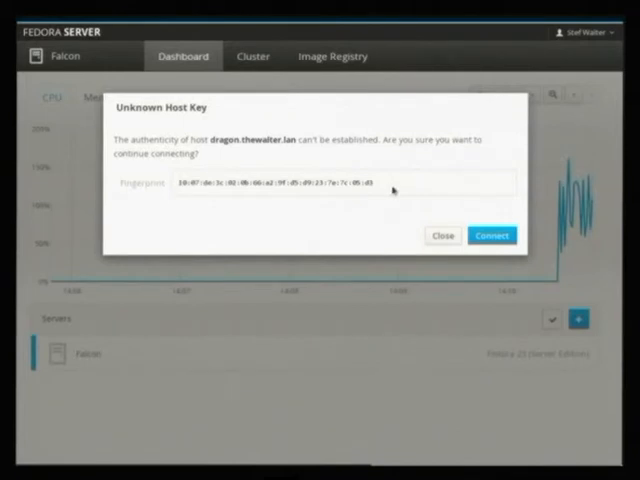
click(489, 235)
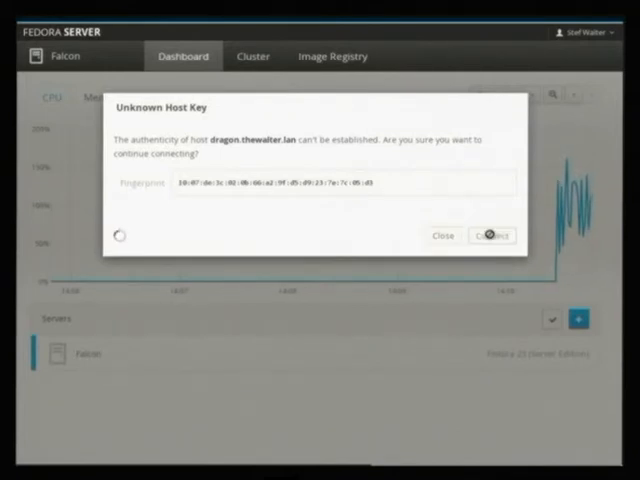
click(493, 235)
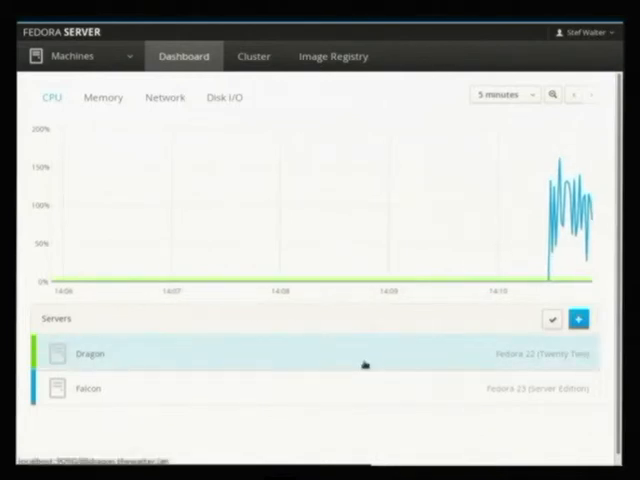
click(80, 57)
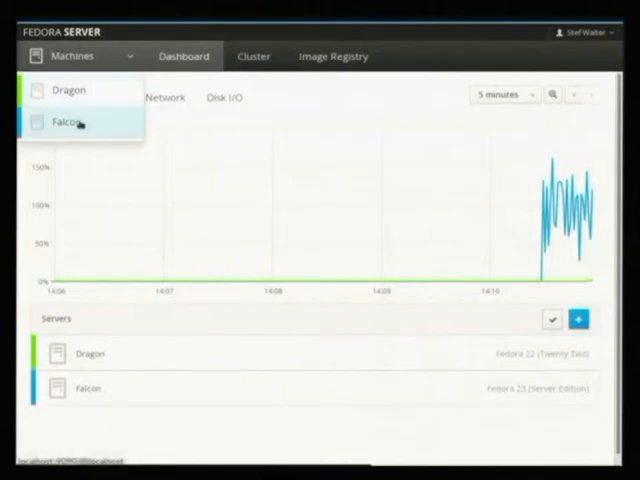
click(64, 90)
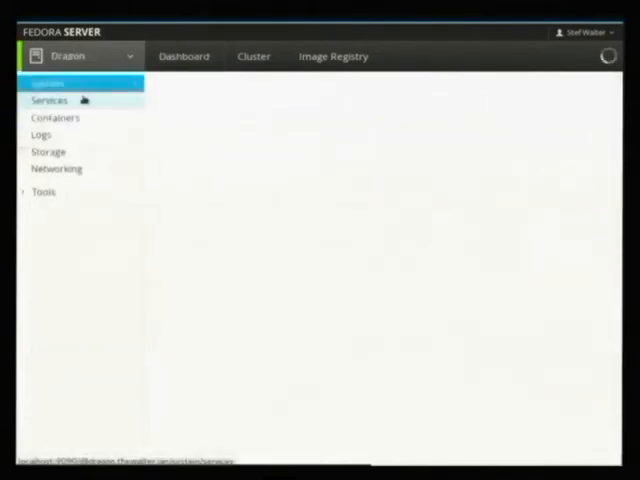
click(48, 84)
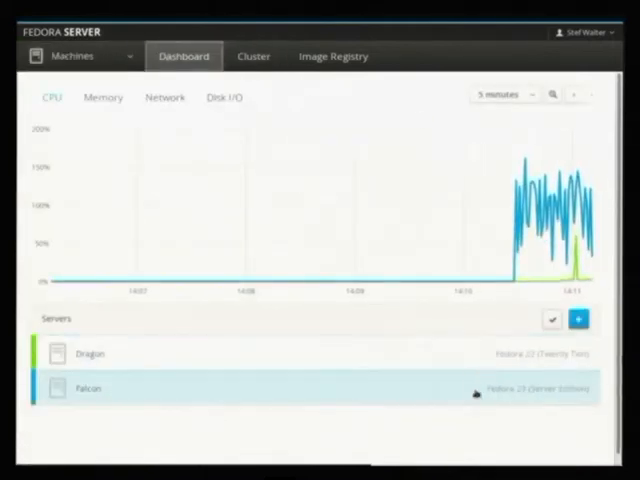
- Add atomic-os1.rha to the dashboard and accept its host key fingerprint to connect
click(580, 320)
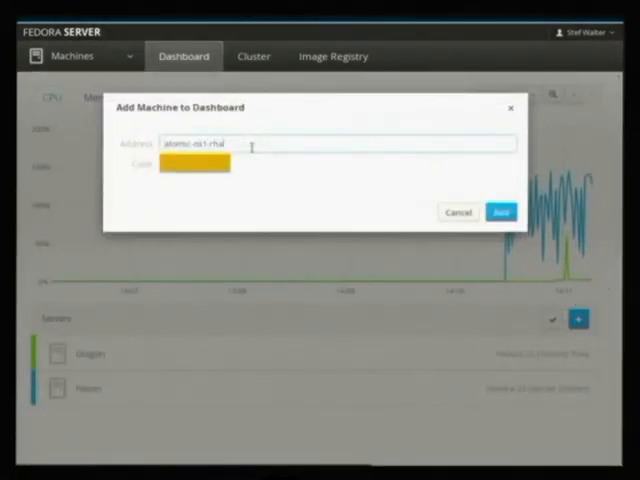
click(505, 211)
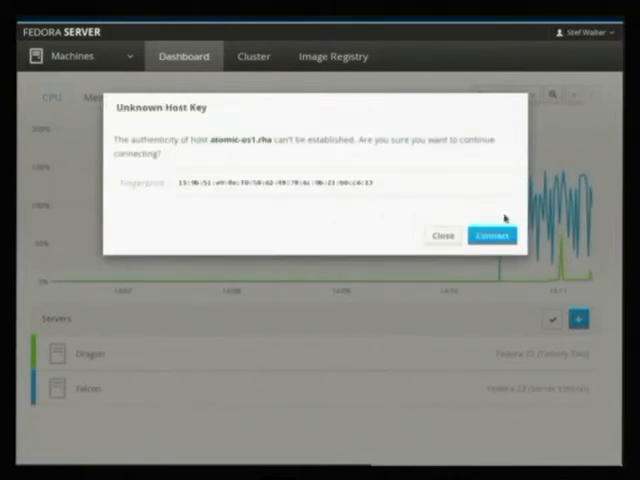
triple_click(280, 182)
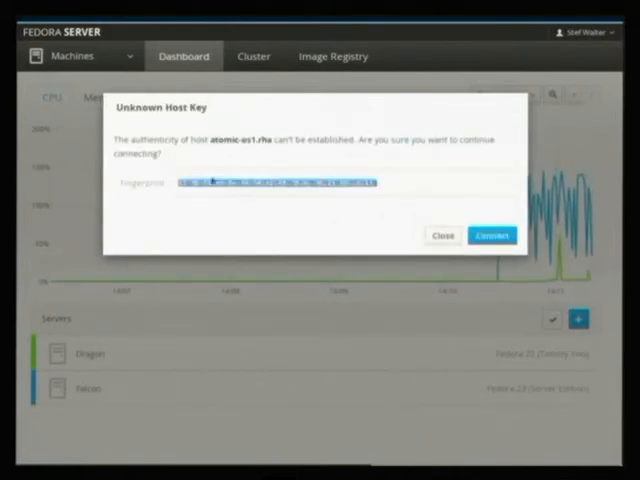
click(490, 236)
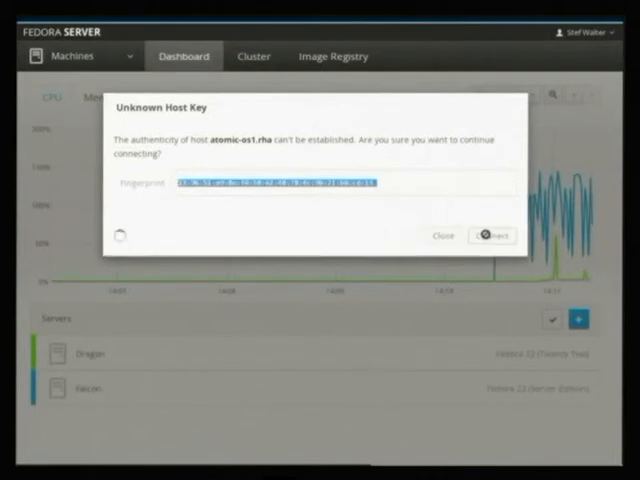
click(494, 235)
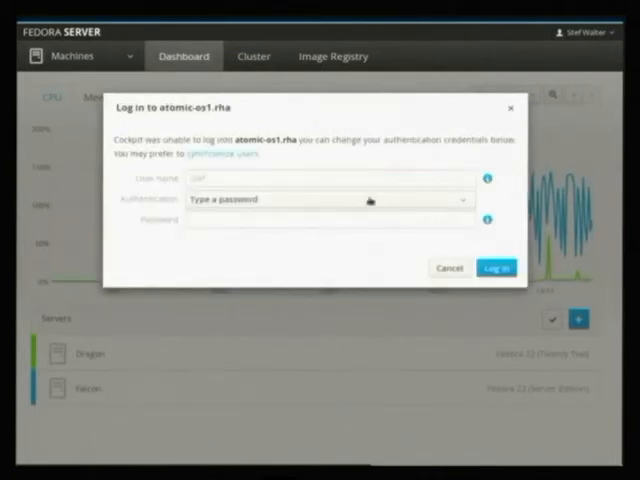
- Choose login with available credentials and enable the id_rsa_stef authentication key
click(330, 200)
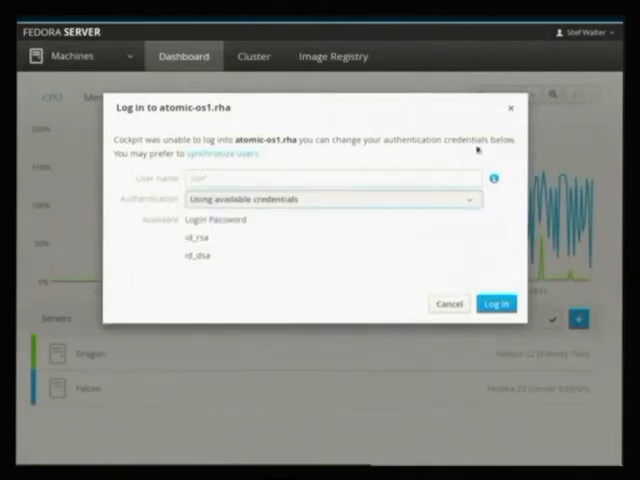
click(580, 31)
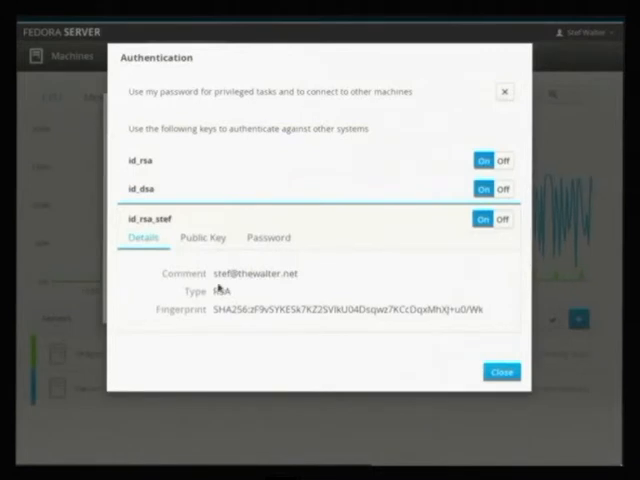
click(202, 238)
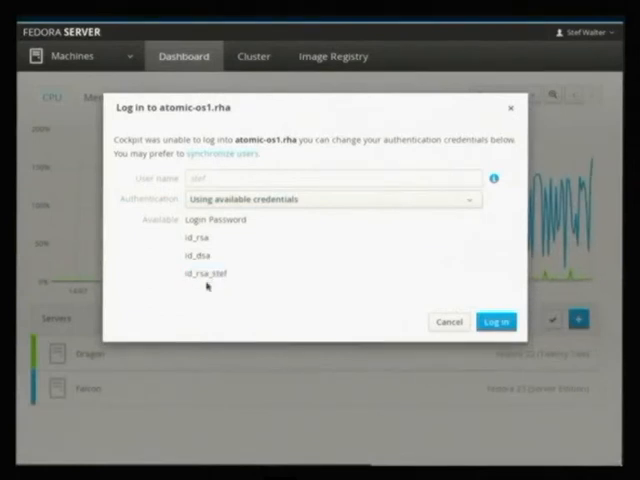
- Log in to atomic-os1.rha as user fedora
text(fedora)
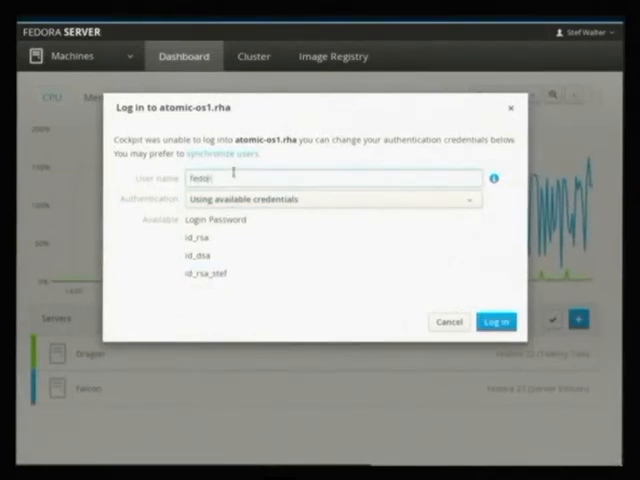
click(496, 321)
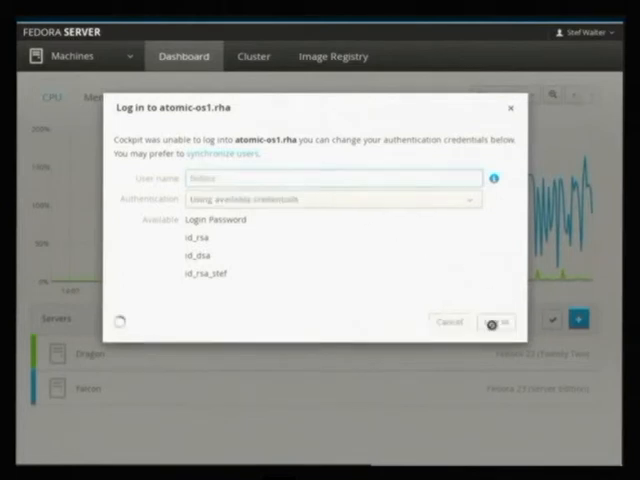
- Open the atomic-os1 server's system overview from the dashboard
click(498, 322)
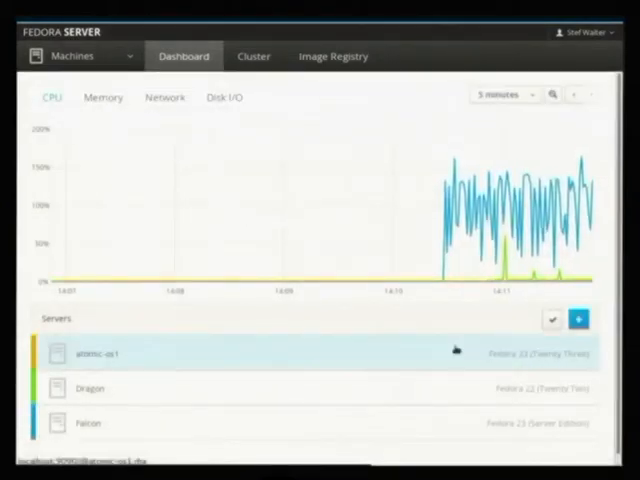
click(95, 354)
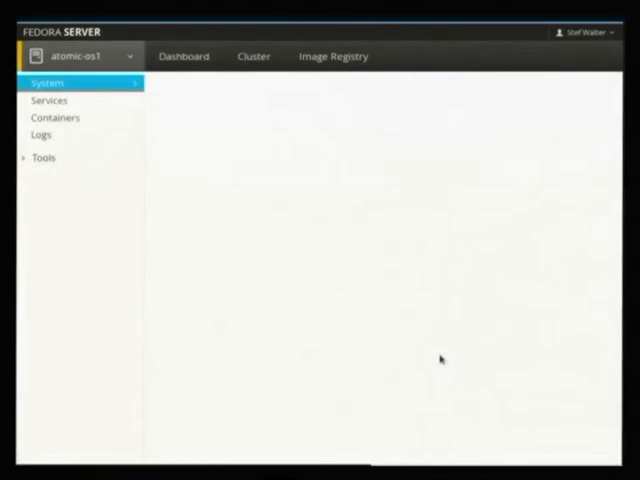
click(48, 82)
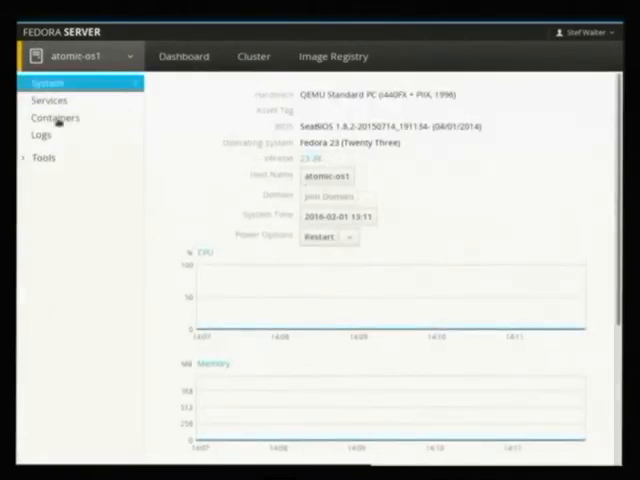
- Start a terminal on atomic-os1 from Tools and run whoami, which returns fedora
click(44, 158)
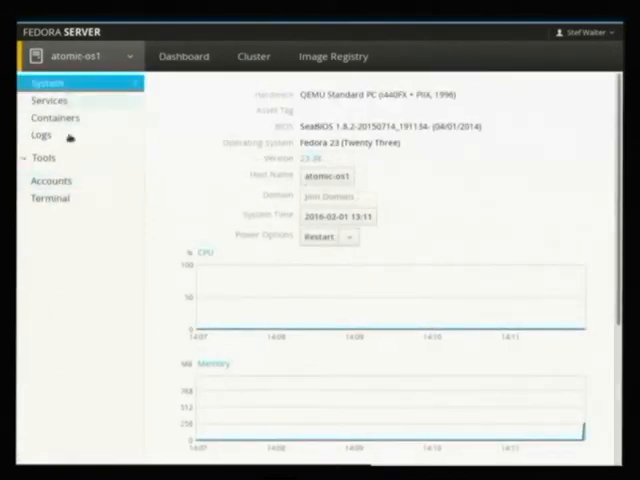
click(48, 197)
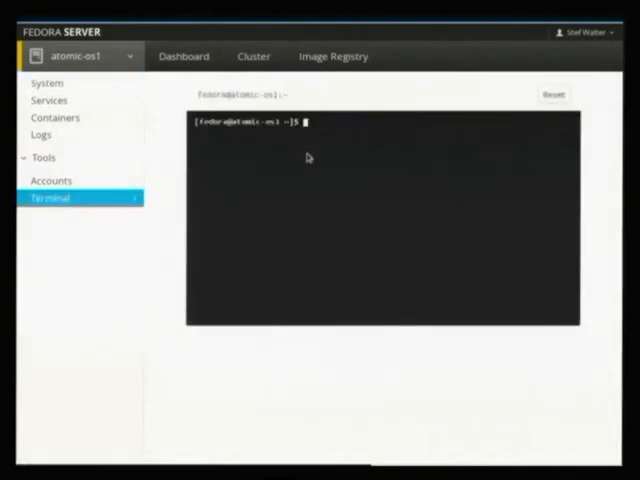
text(whoami)
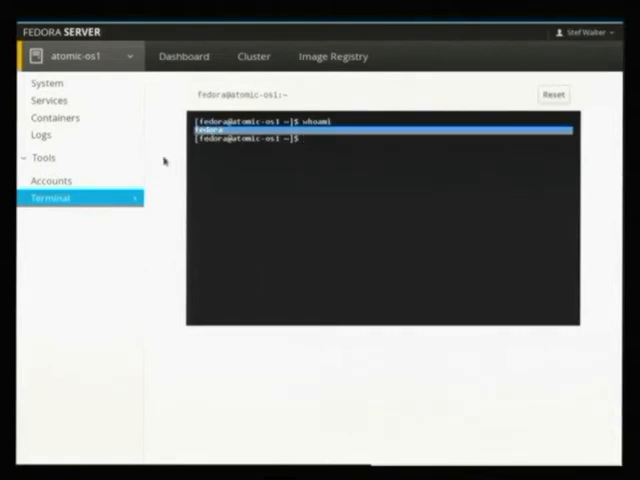
- Switch the terminal to the Dragon server and run whoami there
click(65, 56)
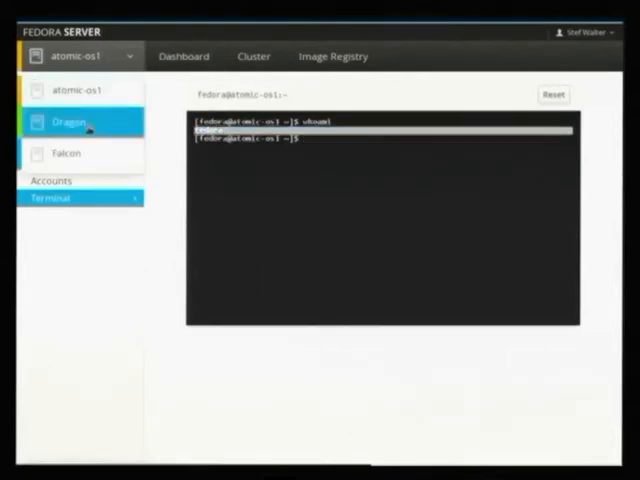
click(68, 122)
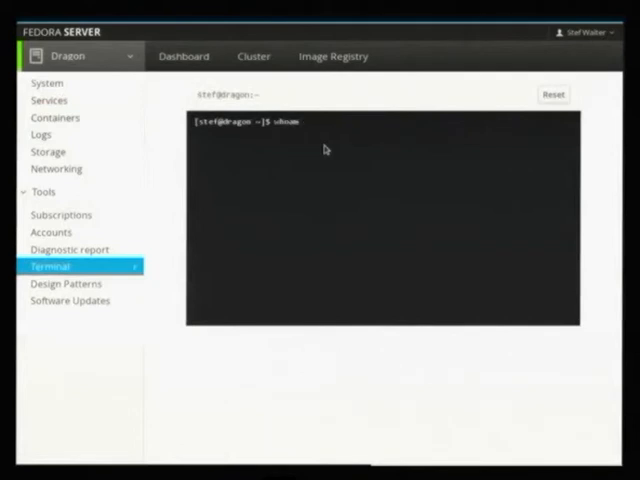
key(Return)
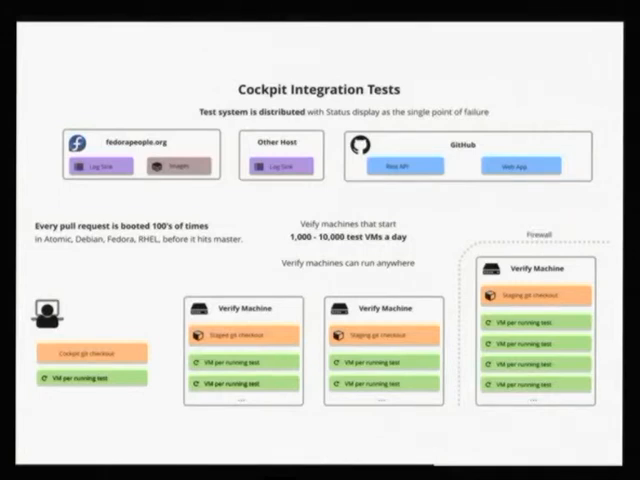
- Advance past the Cockpit Integration Tests slide
key(Right)
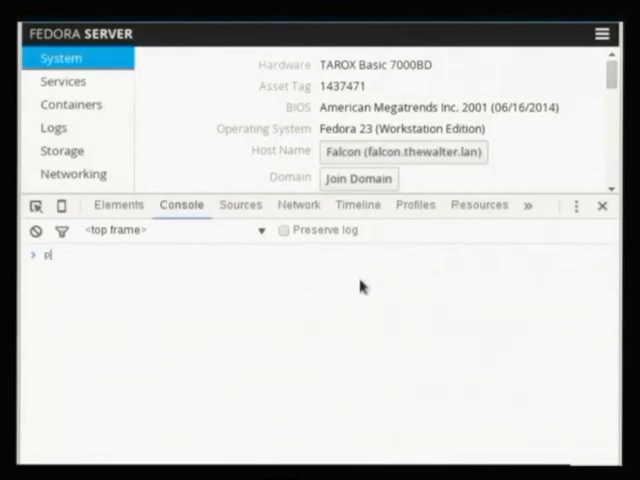
- Create a D-Bus proxy for org.freedesktop.hostname1 in the browser console
text(roxy = cockpit)
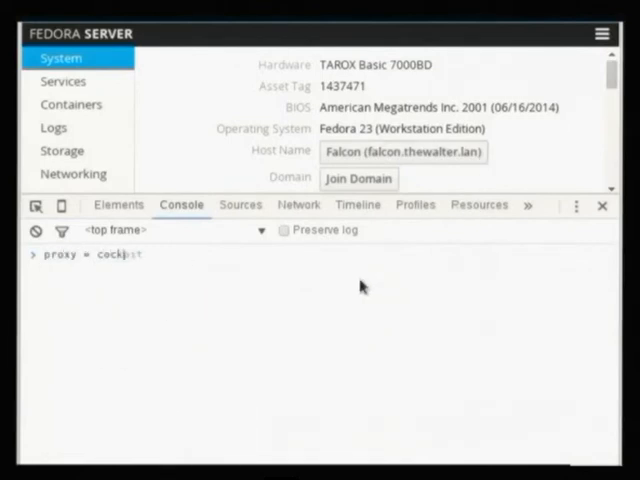
text(.dbus("org.)
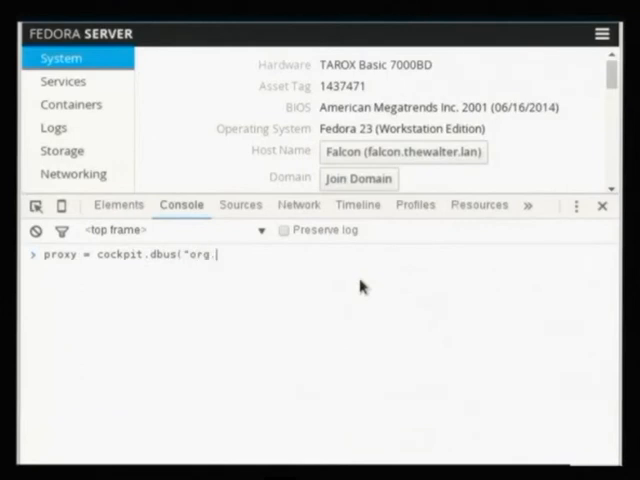
text(freedesktop.h)
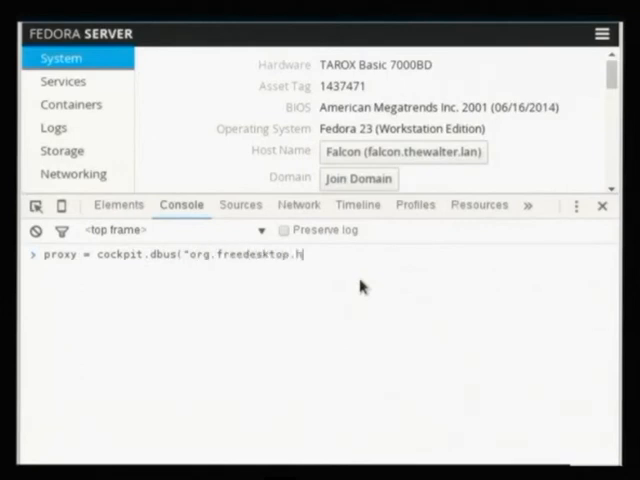
text(ostname1").proxy()
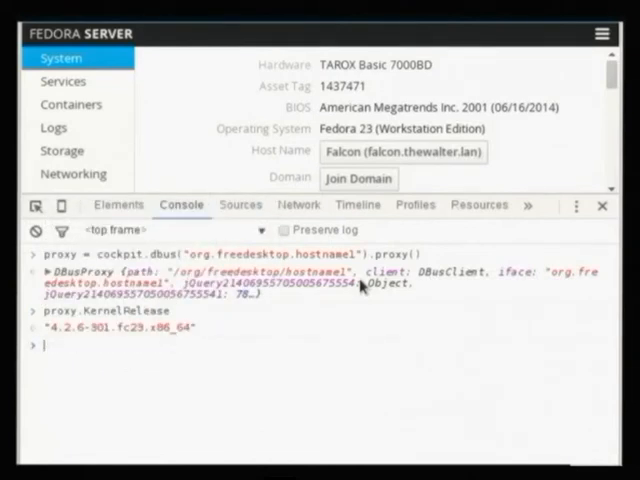
- Read StaticHostname through the proxy and call SetStaticHostname to rename the host
text(proxy.StaticHostname)
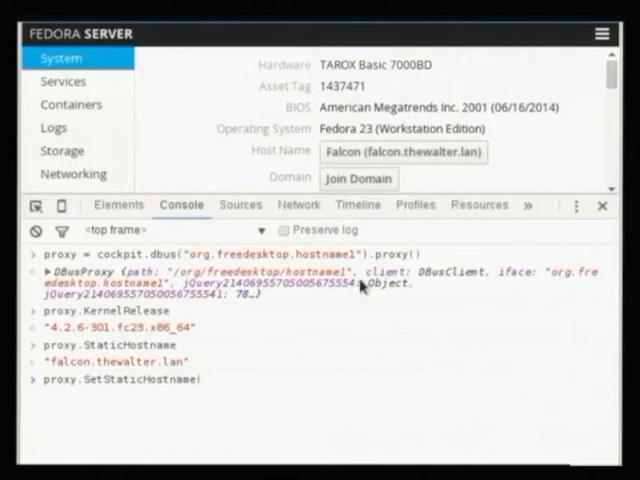
text("aa)
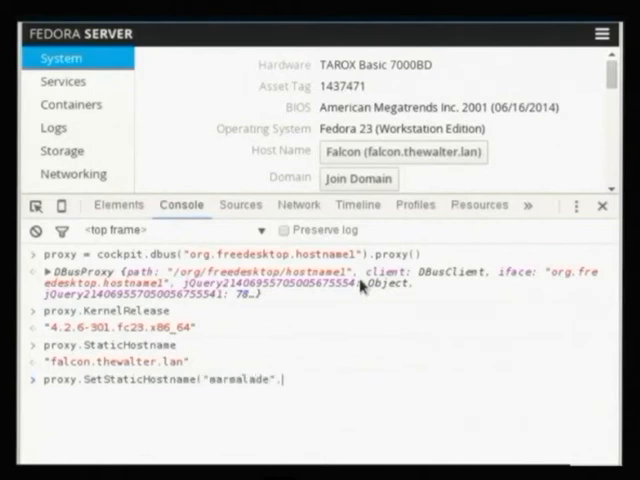
key(Enter)
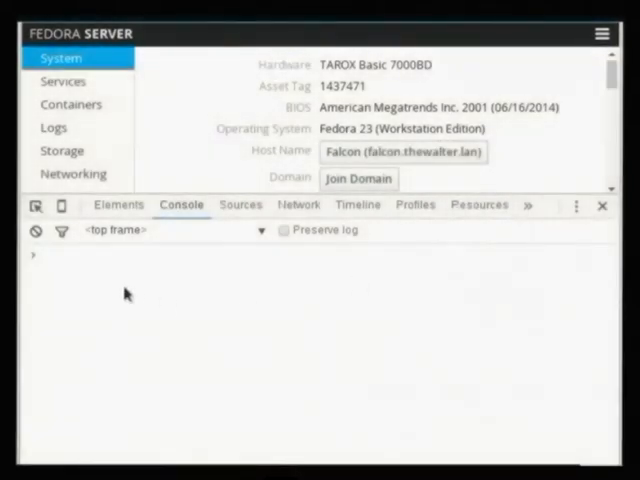
- Run zz = cockpit.spawn(["ping", "8.8.8.8"]) in the console to ping from the server
text(zz = c)
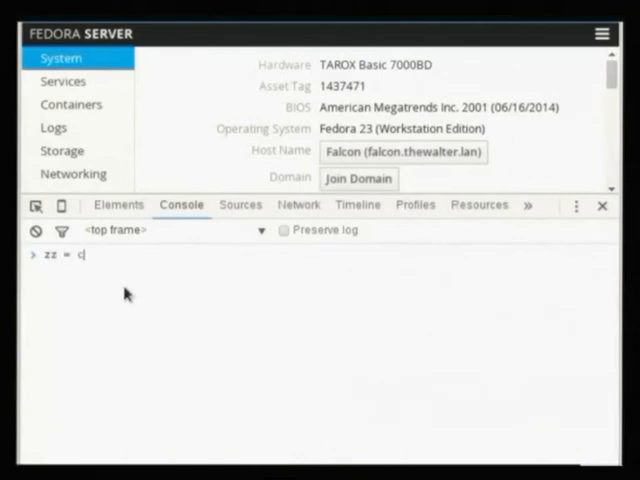
text(ockpit.spawn)
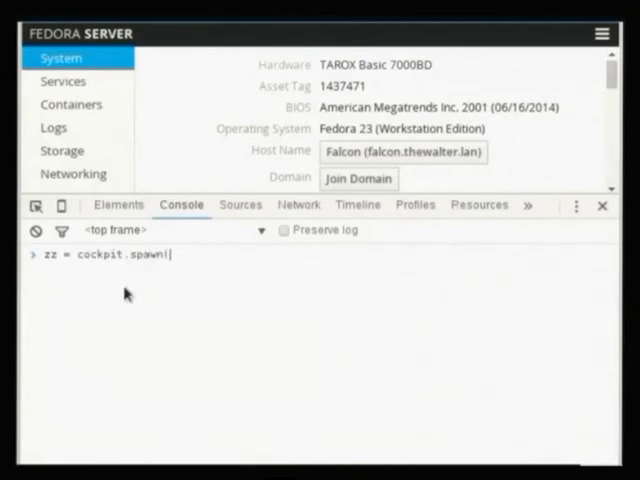
text((["ping)
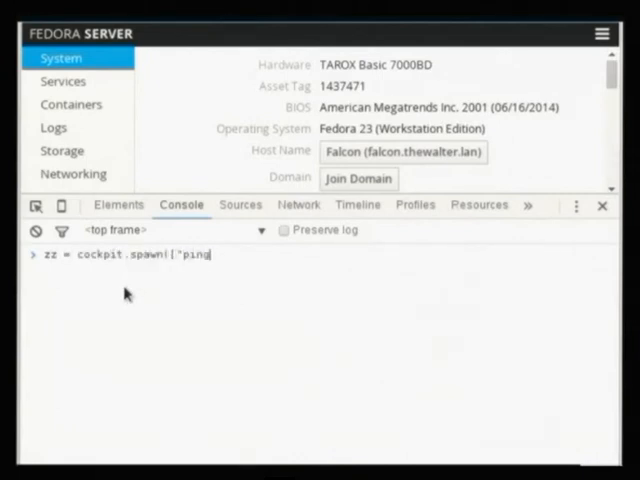
text(", "8)
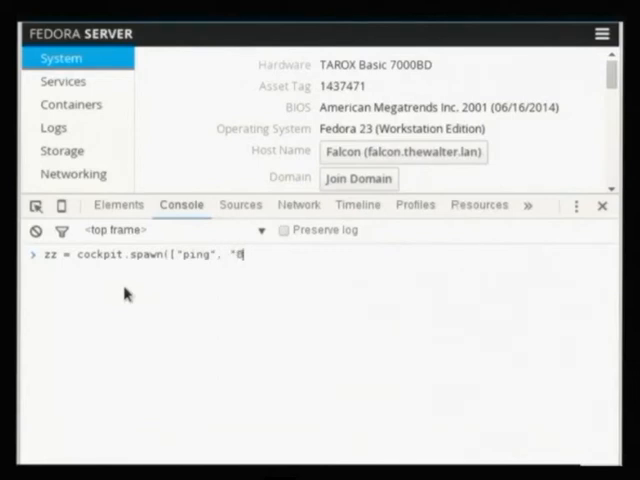
text(8.8.8.8")
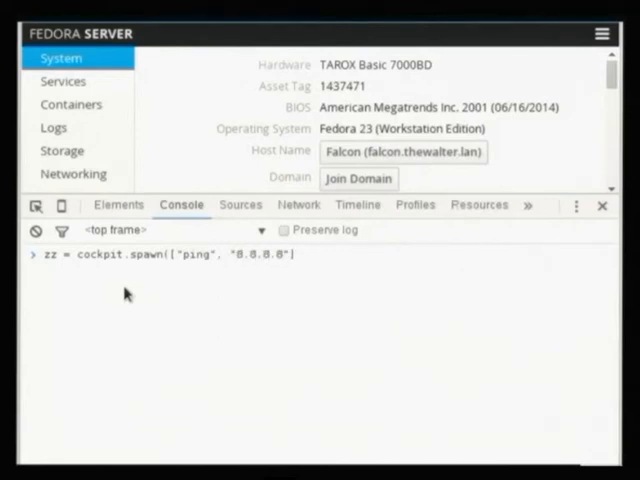
key(Enter)
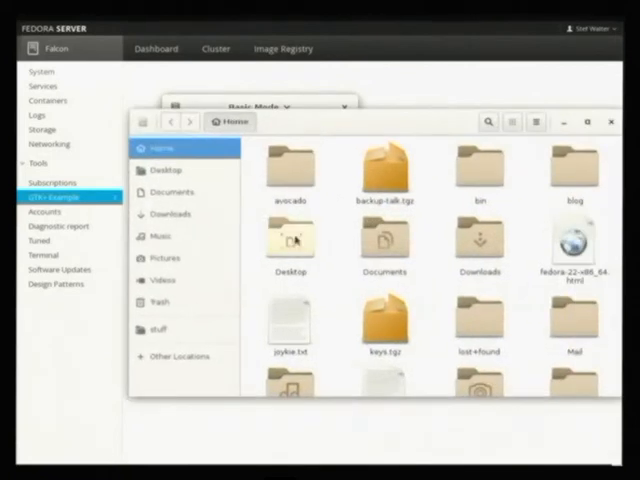
- Open the Desktop folder in the embedded GTK+ Example file manager
double_click(291, 240)
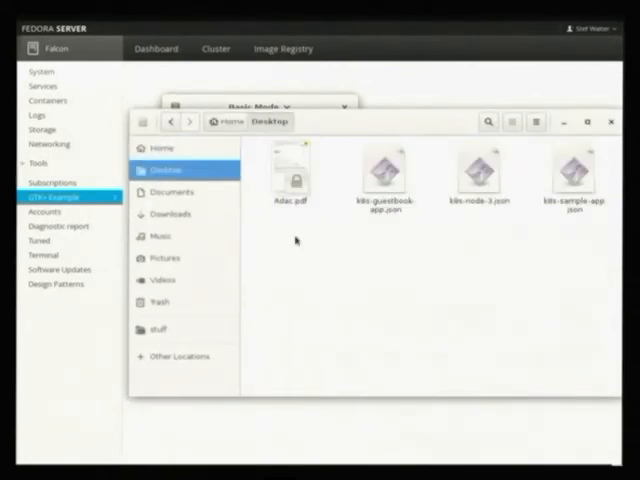